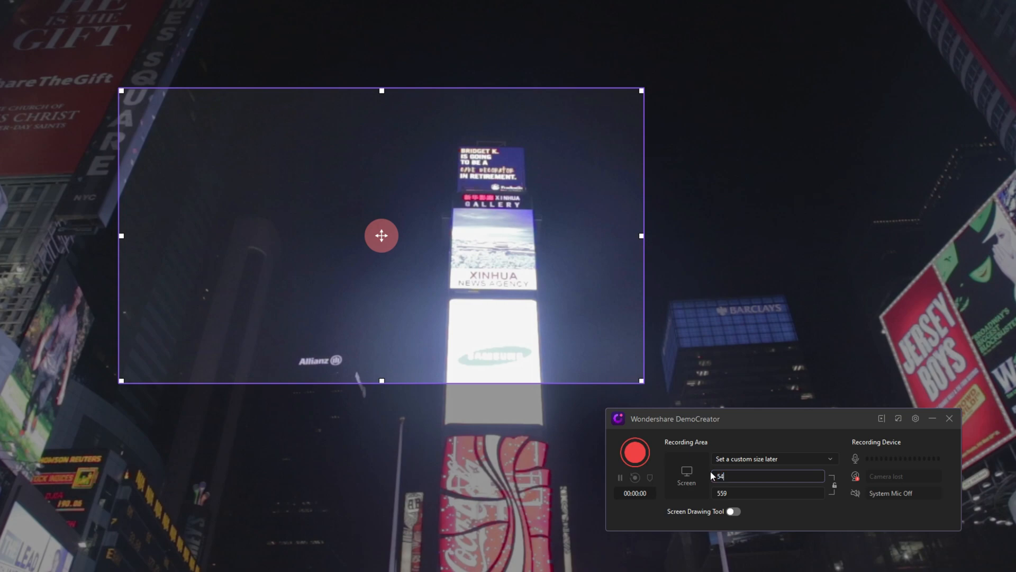
Step: Set the recording area to 540 wide by 960 high and open the recorder settings
text(540)
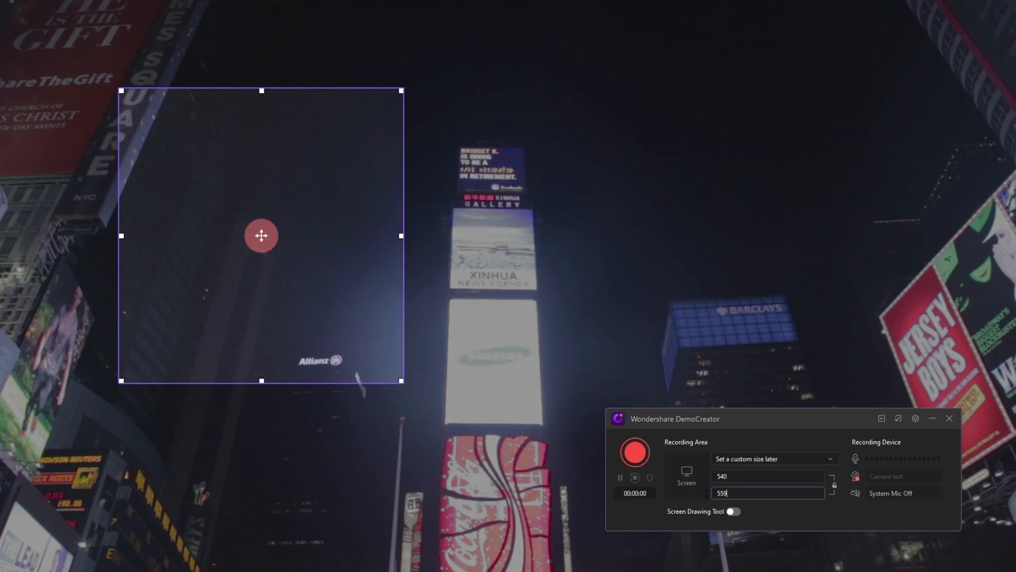
click(768, 492)
text(960)
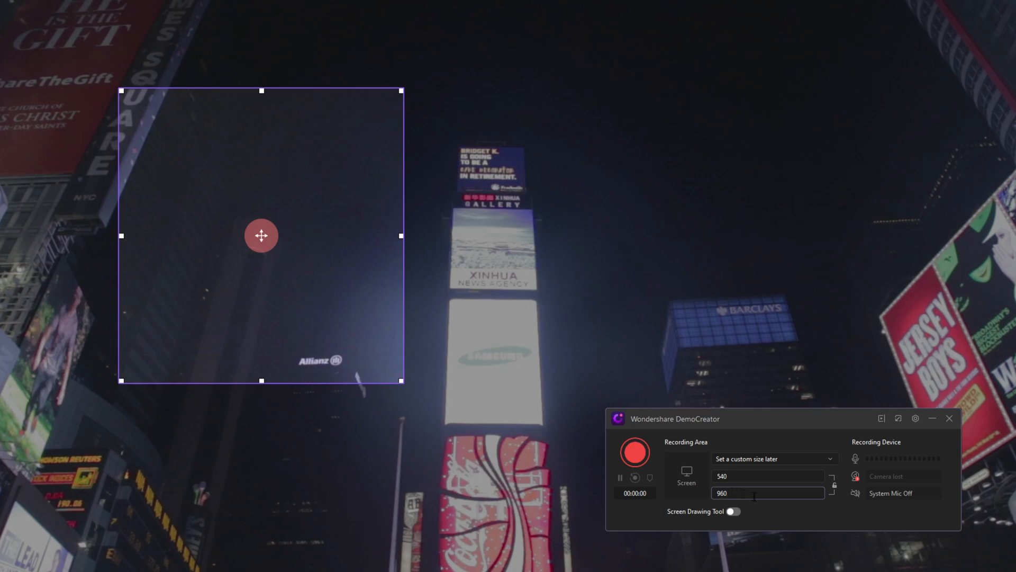
drag(261, 235, 268, 337)
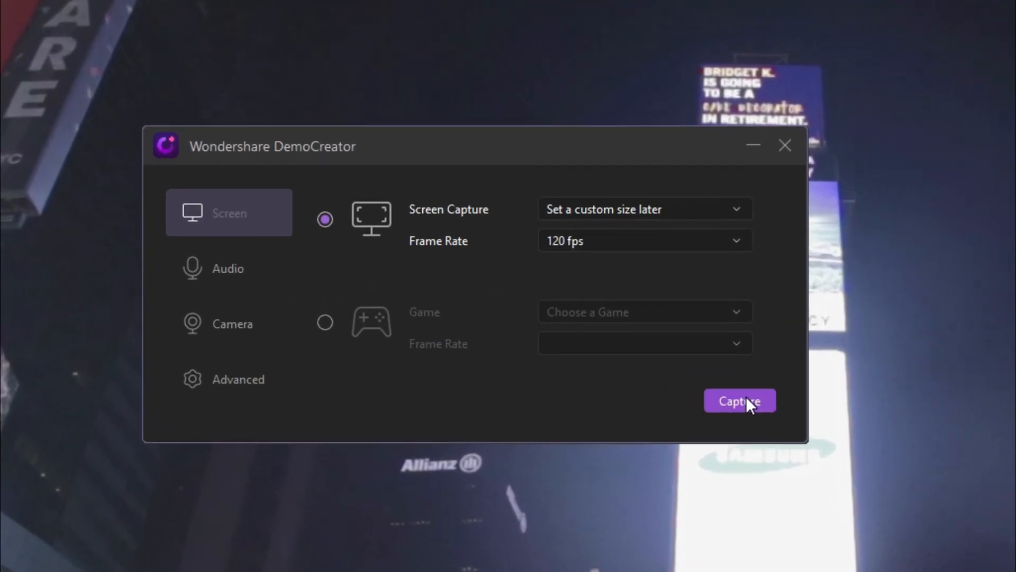
Step: Capture the Times Square clip, add the Like heart sticker, and export it
click(740, 400)
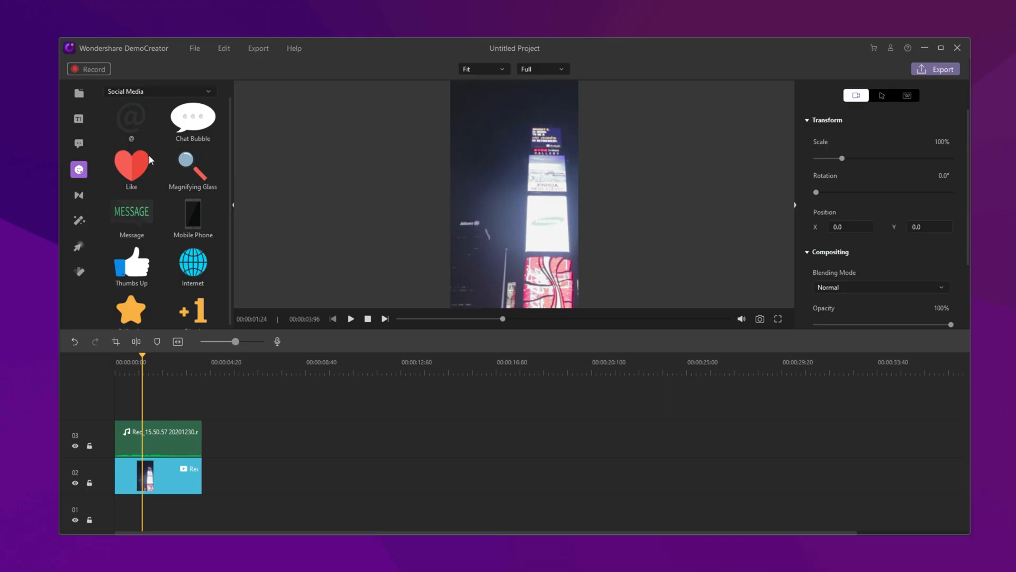
double_click(130, 166)
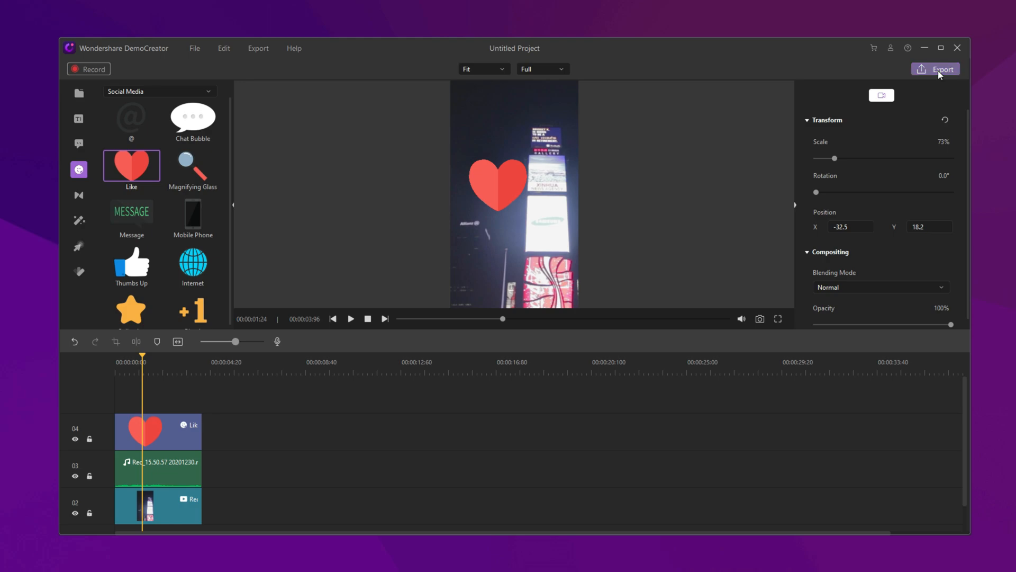
click(940, 69)
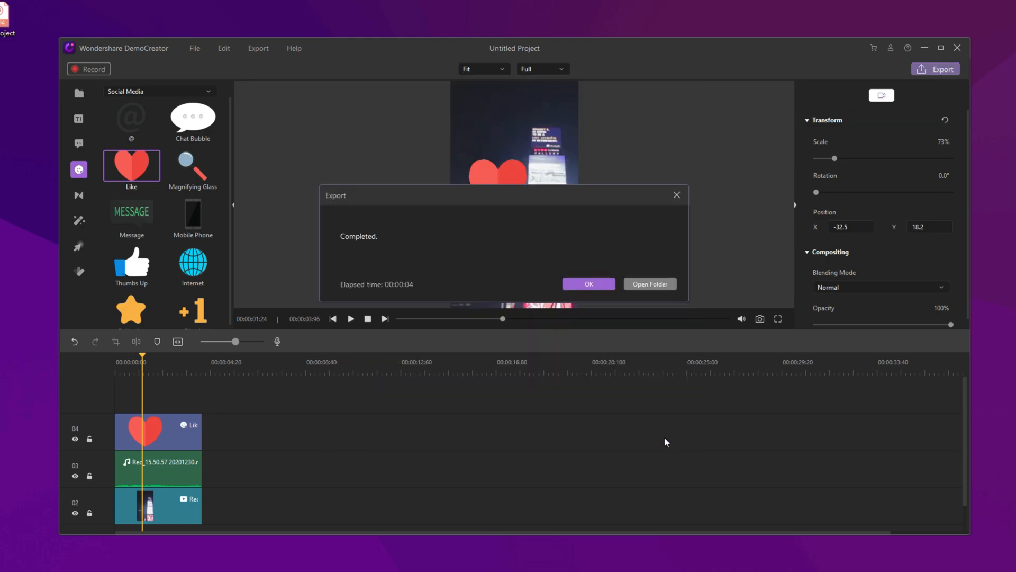
click(588, 284)
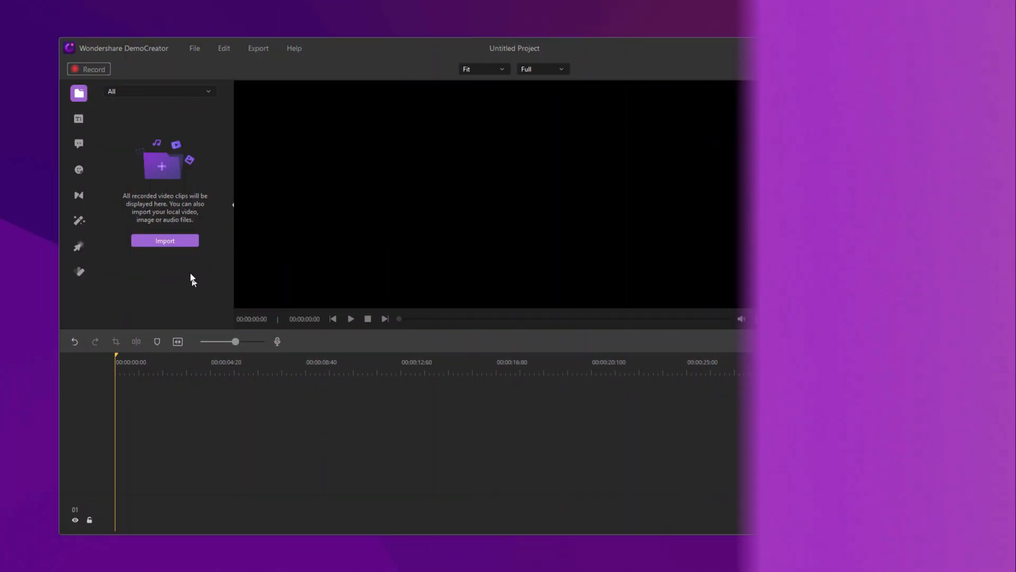
Step: Import the Forest, My Day and Seine River clips and place My Day.mp4 on the timeline
click(164, 241)
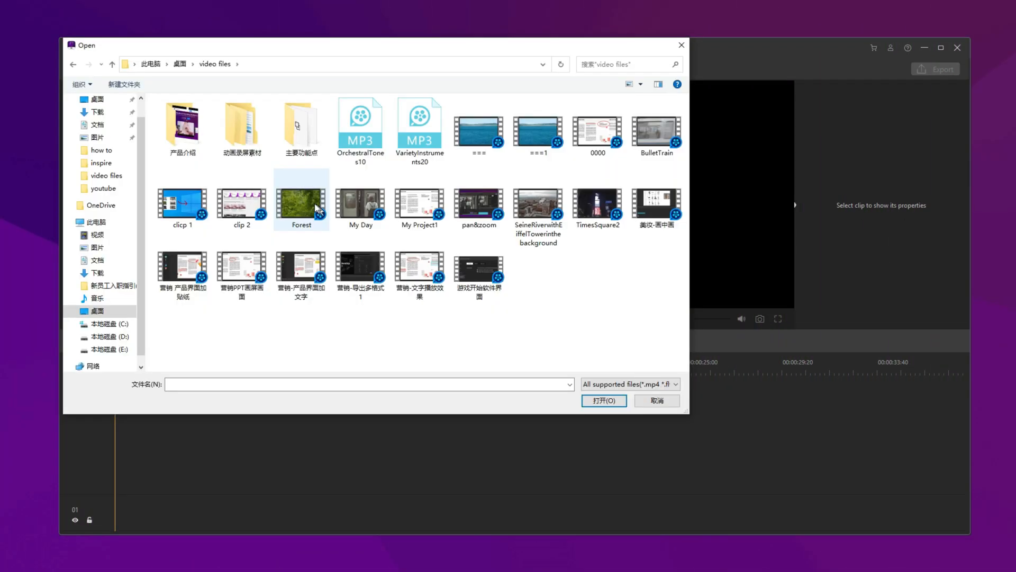
click(603, 400)
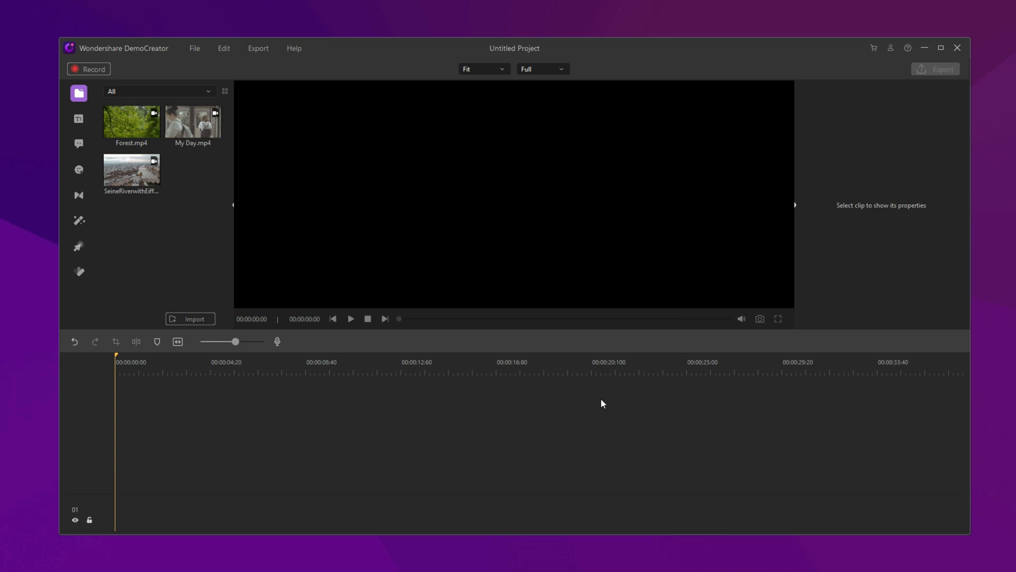
drag(192, 121, 159, 486)
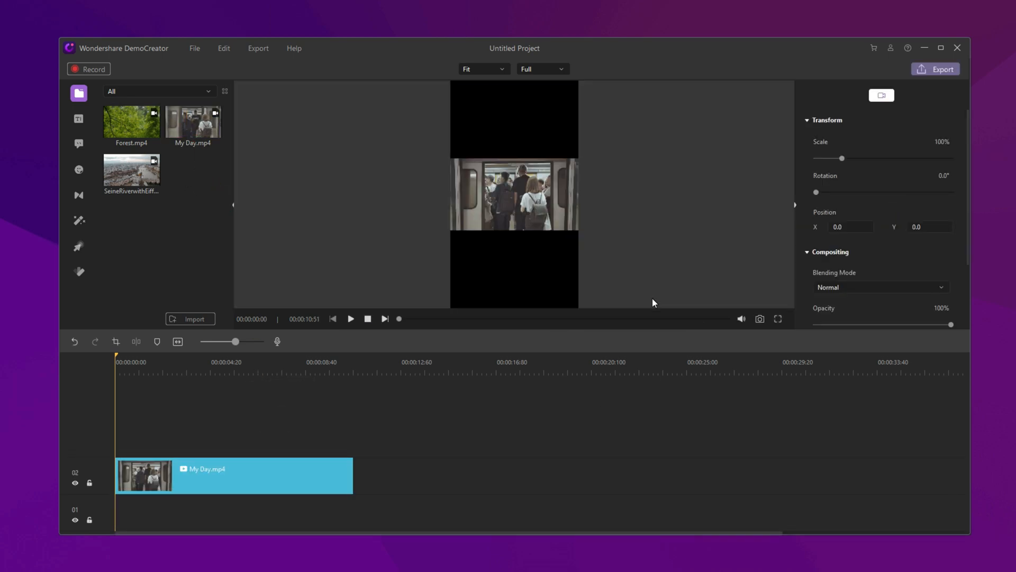
Step: Set the project resolution to 1920 by 1080 in Project Settings
click(194, 48)
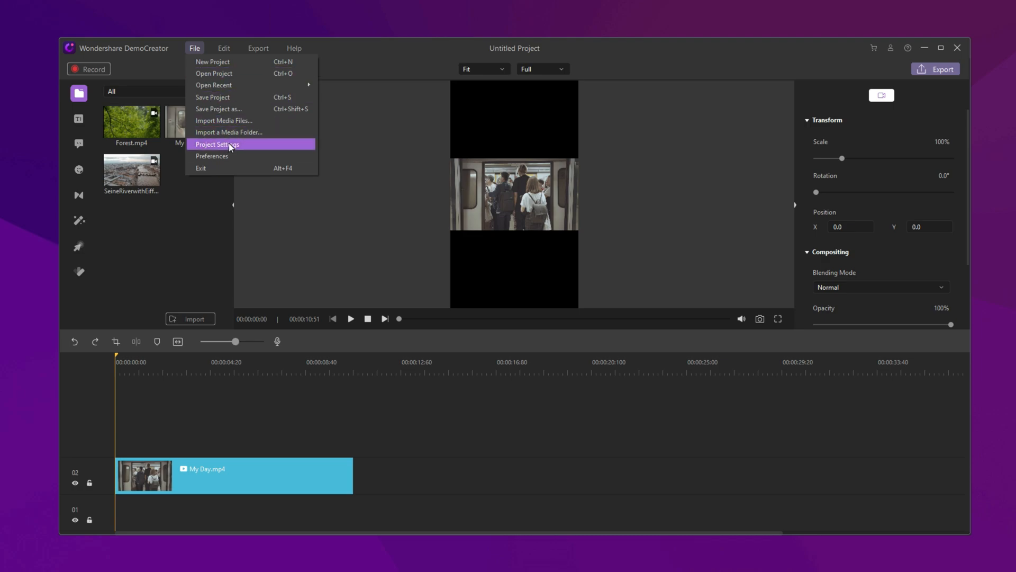
click(217, 144)
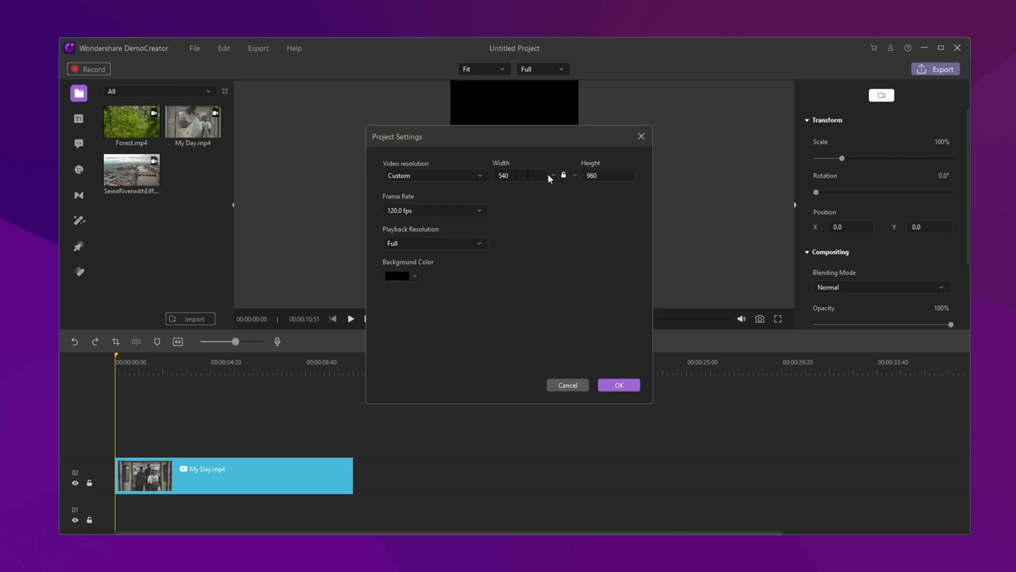
click(518, 176)
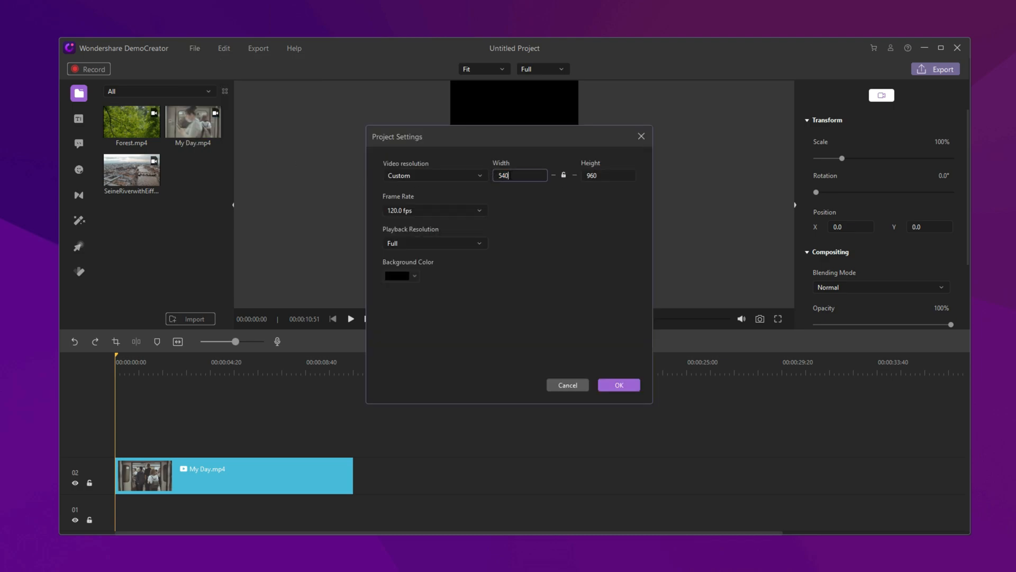
text(1920)
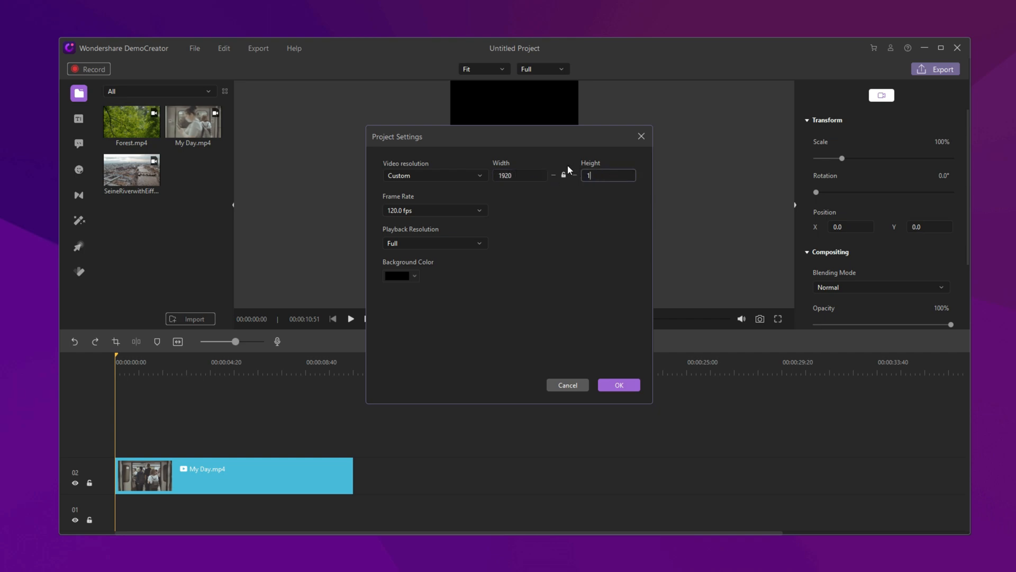
text(1080)
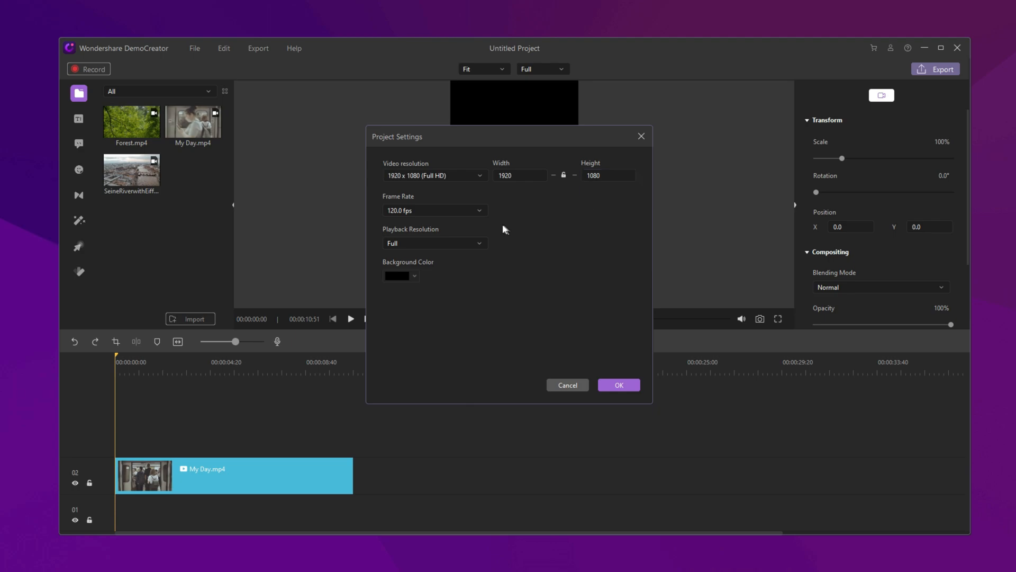
mouse_move(543, 235)
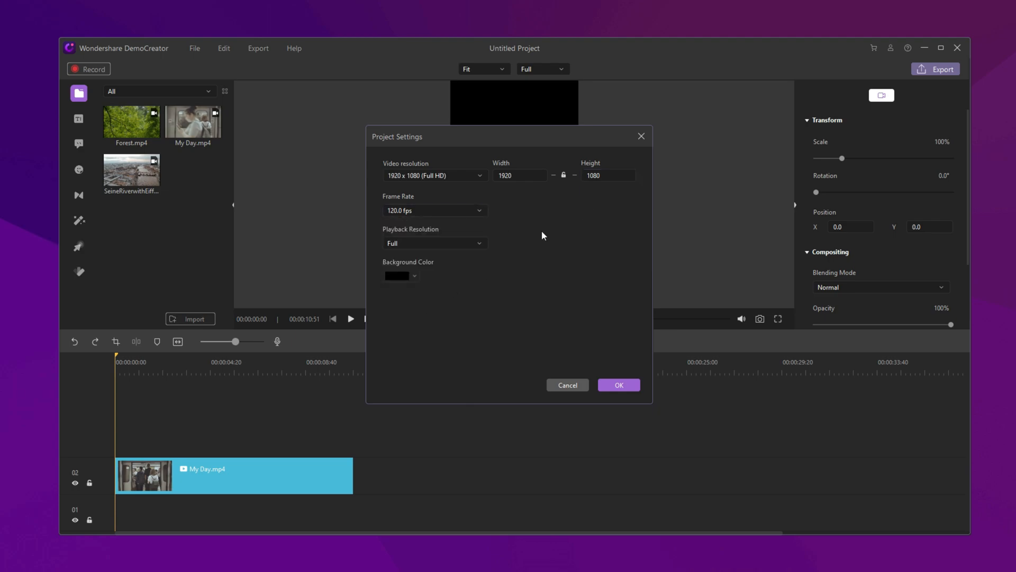
click(618, 384)
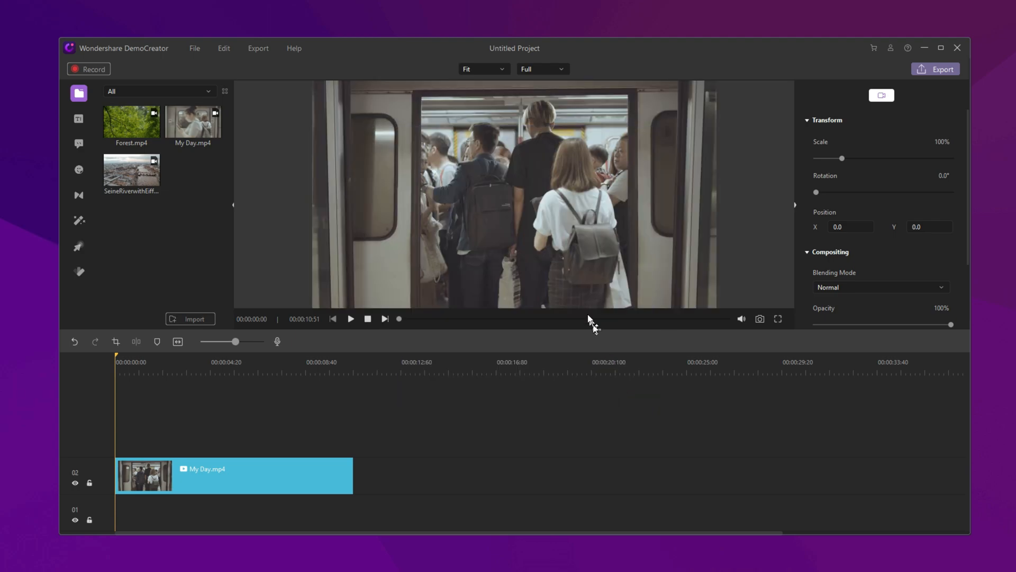
Step: Play and pause the My Day preview, then bring up the export settings
click(350, 318)
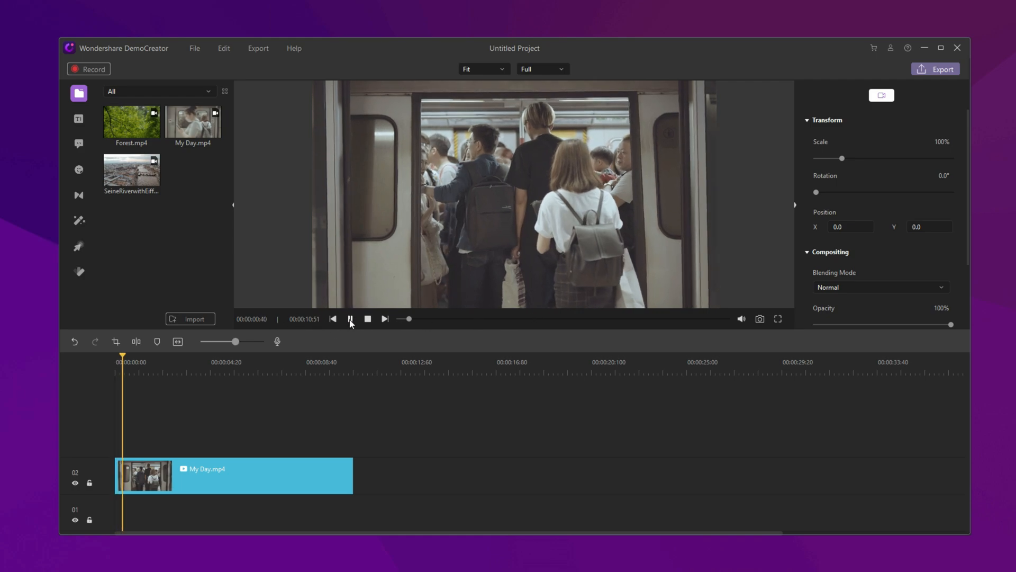
click(349, 318)
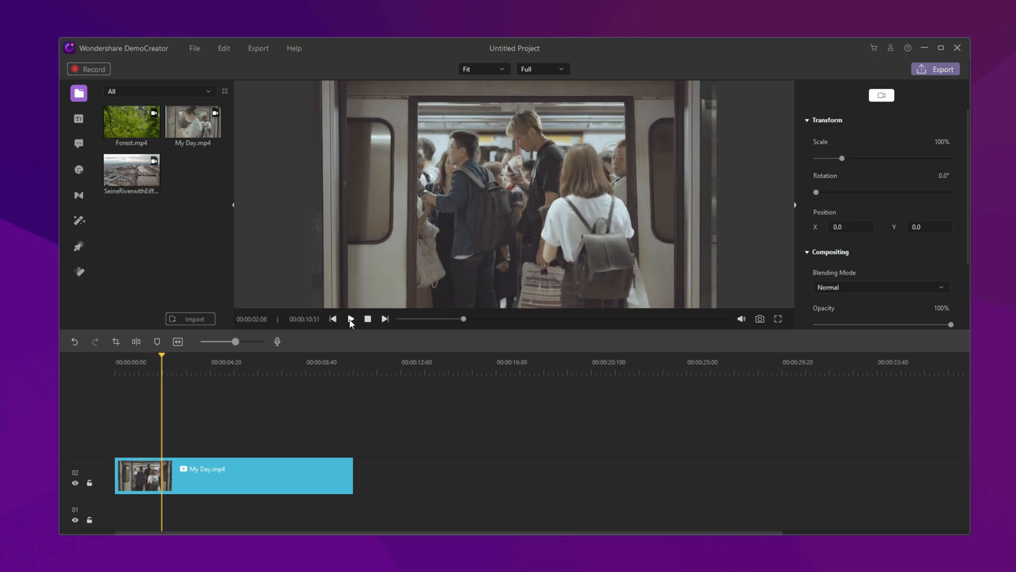
click(936, 68)
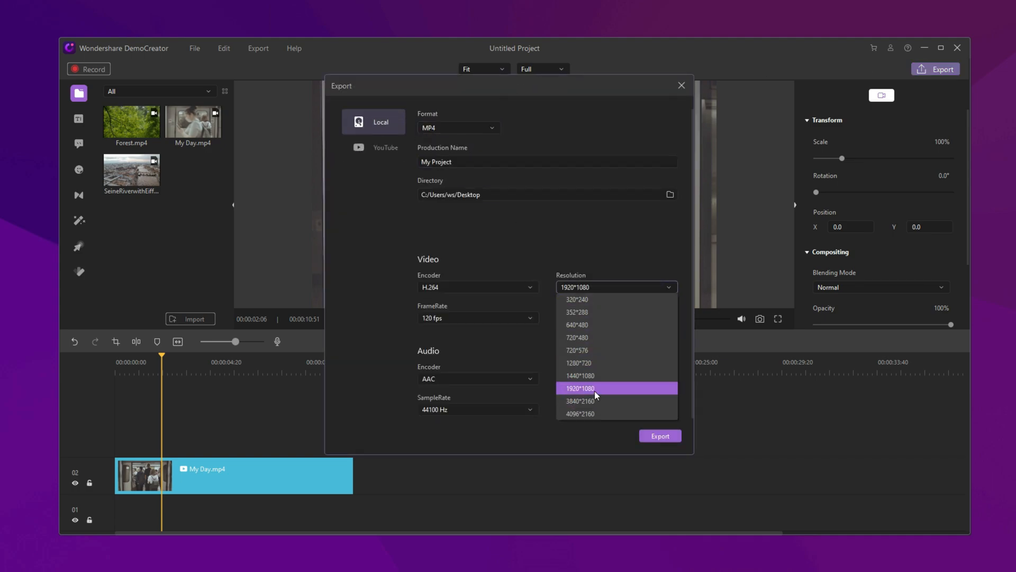
Step: Choose 3840*2160 output resolution and start the export
click(579, 401)
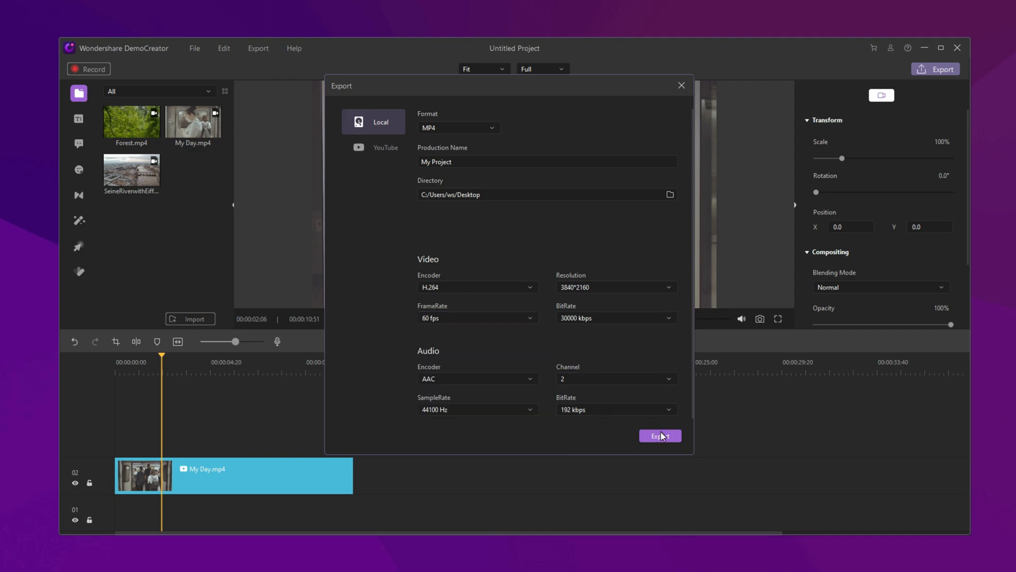
click(660, 435)
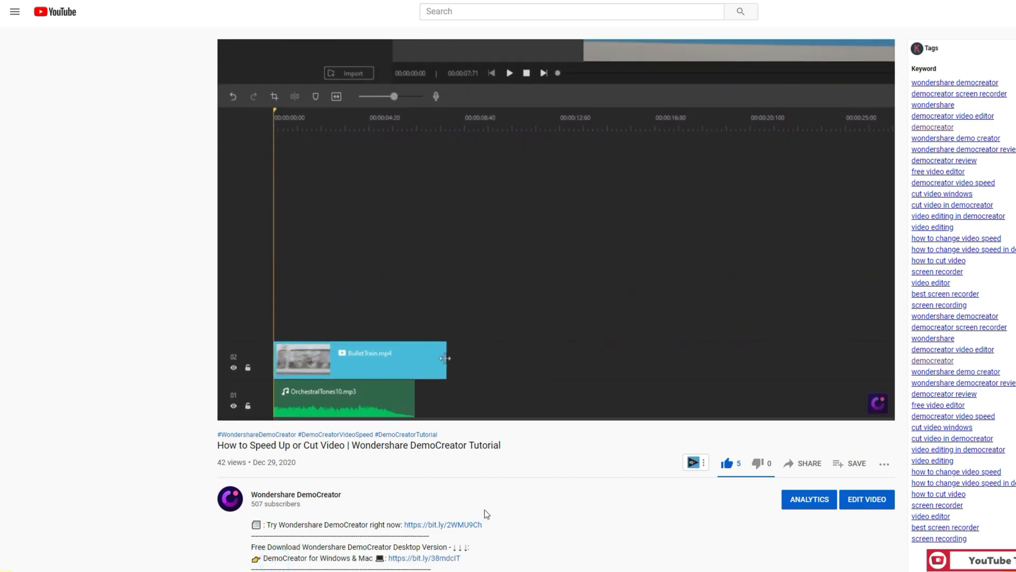
scroll(down, 3)
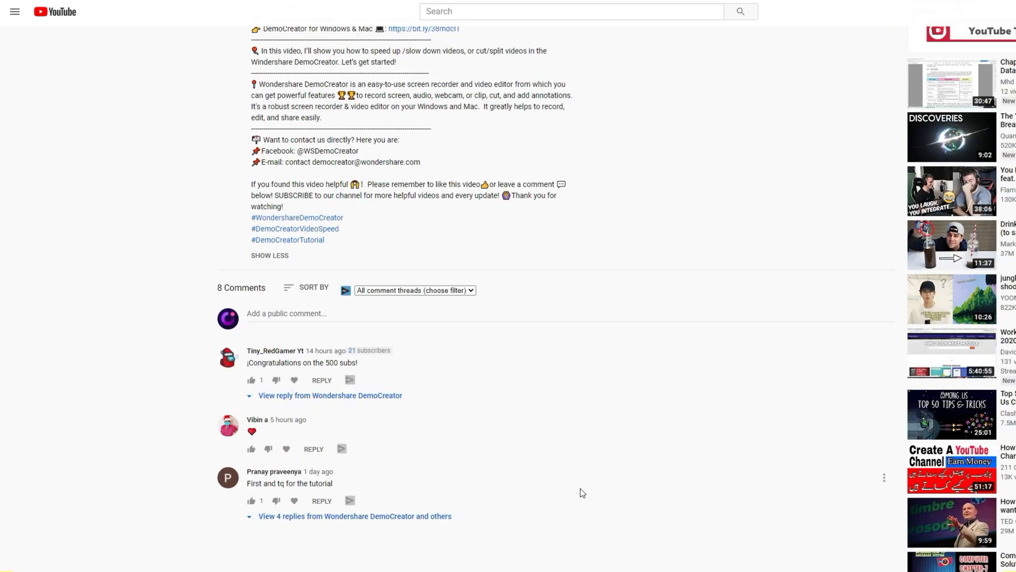